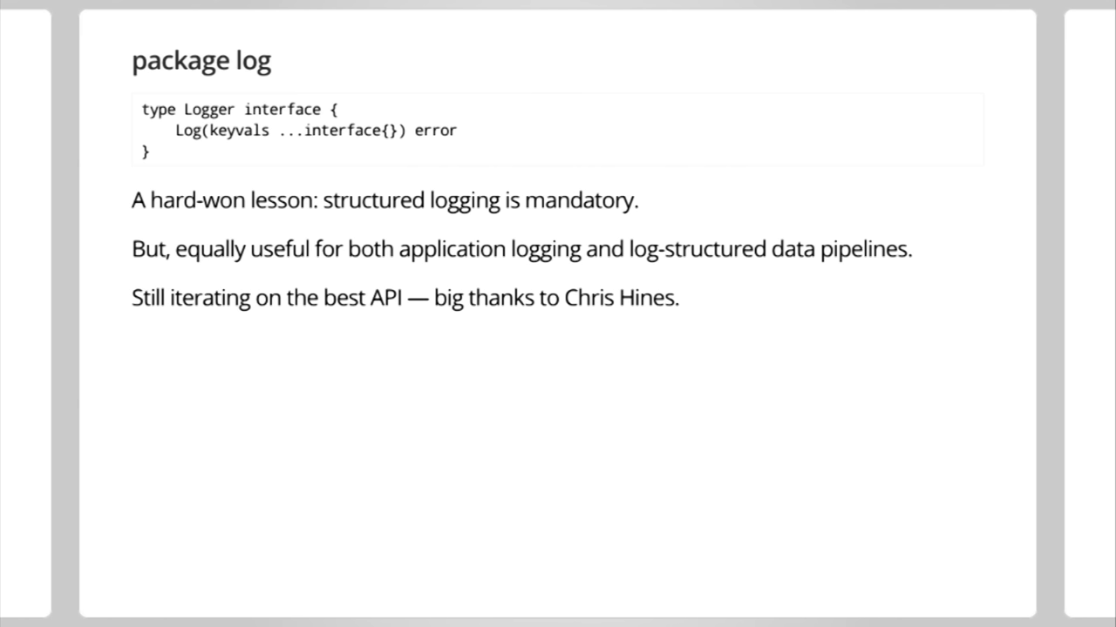
pyautogui.press('Right')
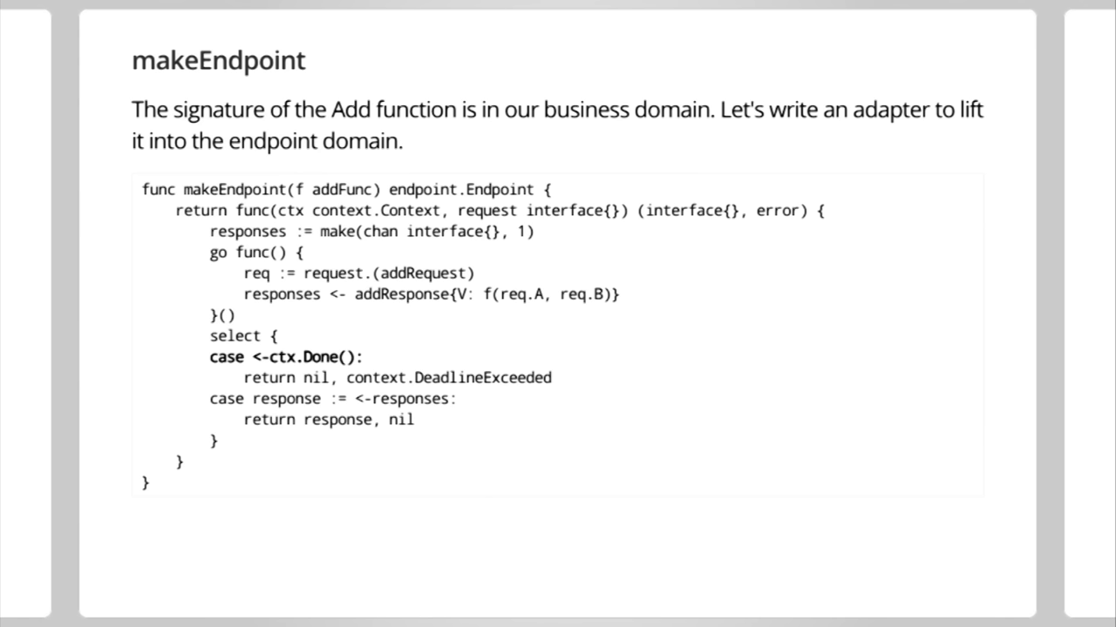
pyautogui.press('Right')
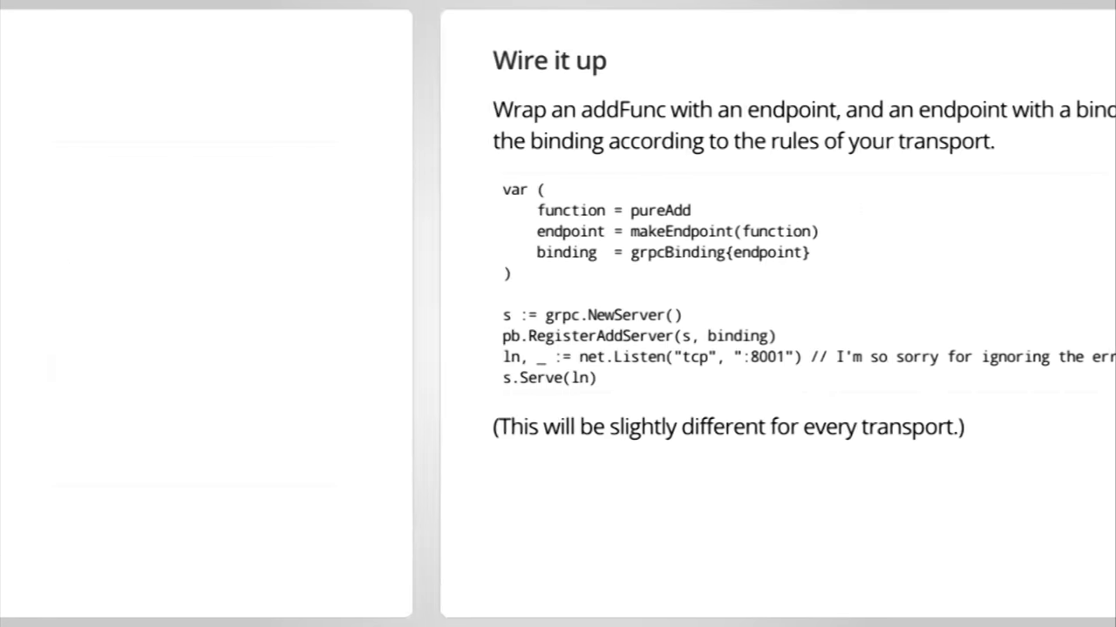